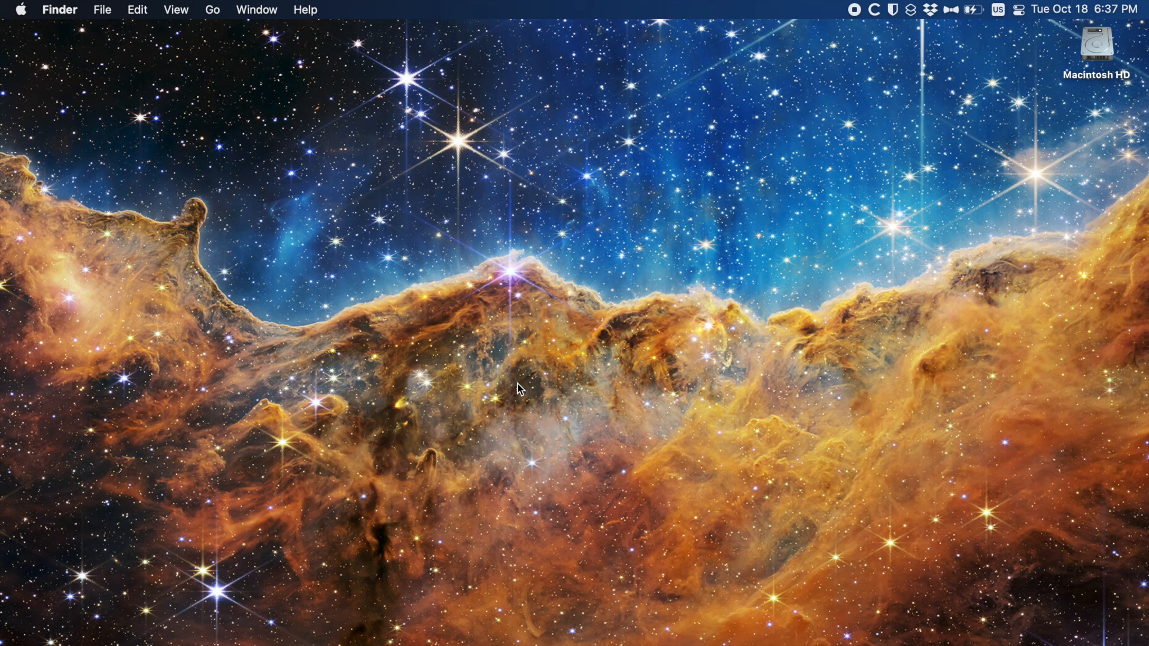
# - Bring up Finder's Go to Folder prompt from the Go menu
pyautogui.press('Cmd+Shift+G')
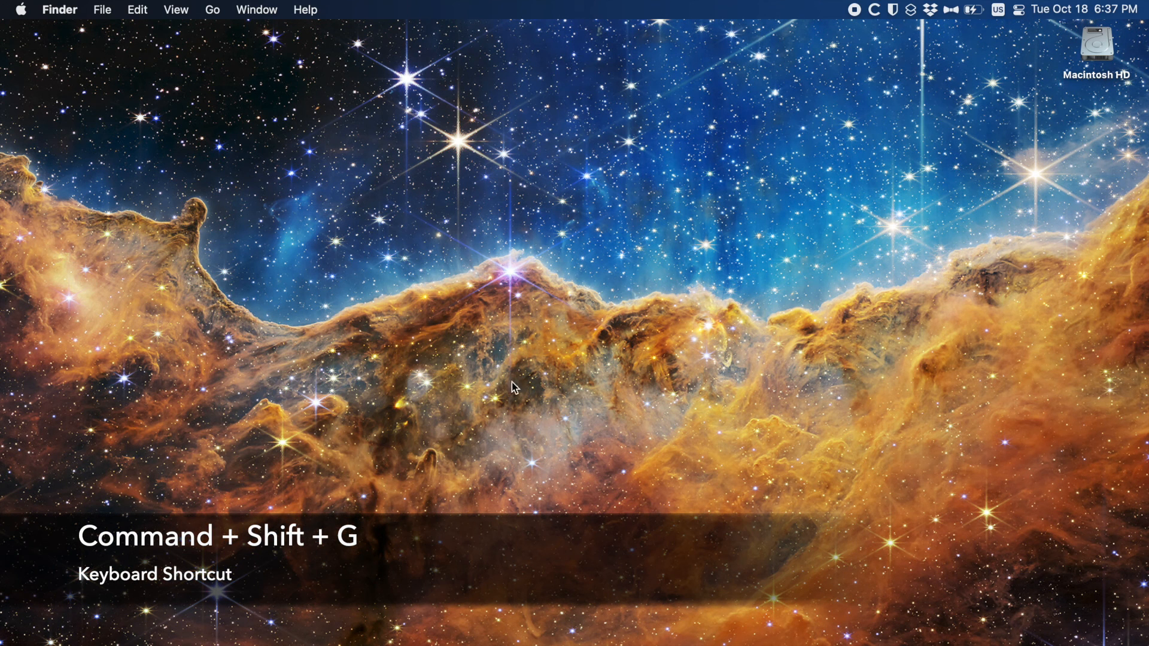
pyautogui.click(220, 10)
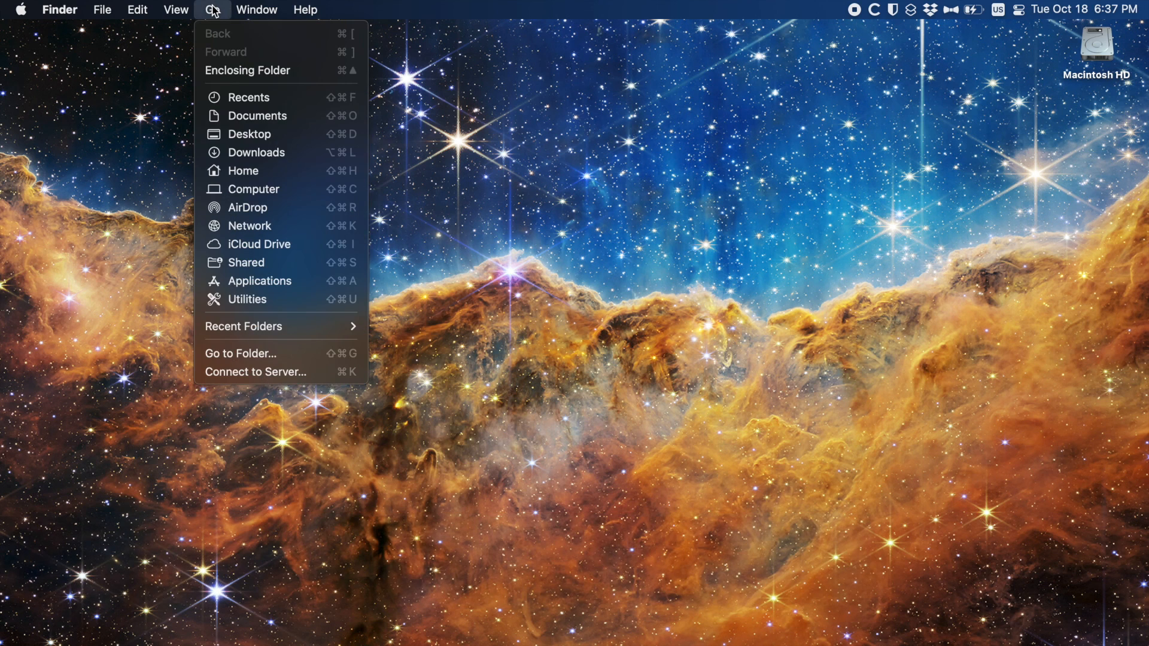
pyautogui.moveTo(232, 347)
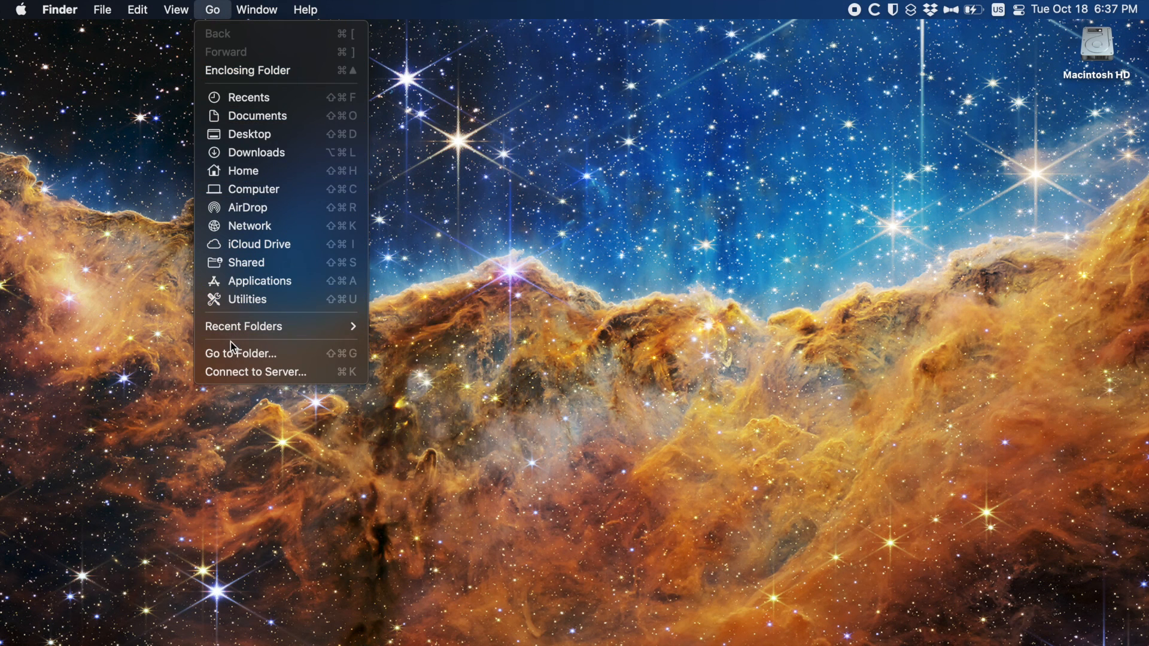
pyautogui.moveTo(232, 353)
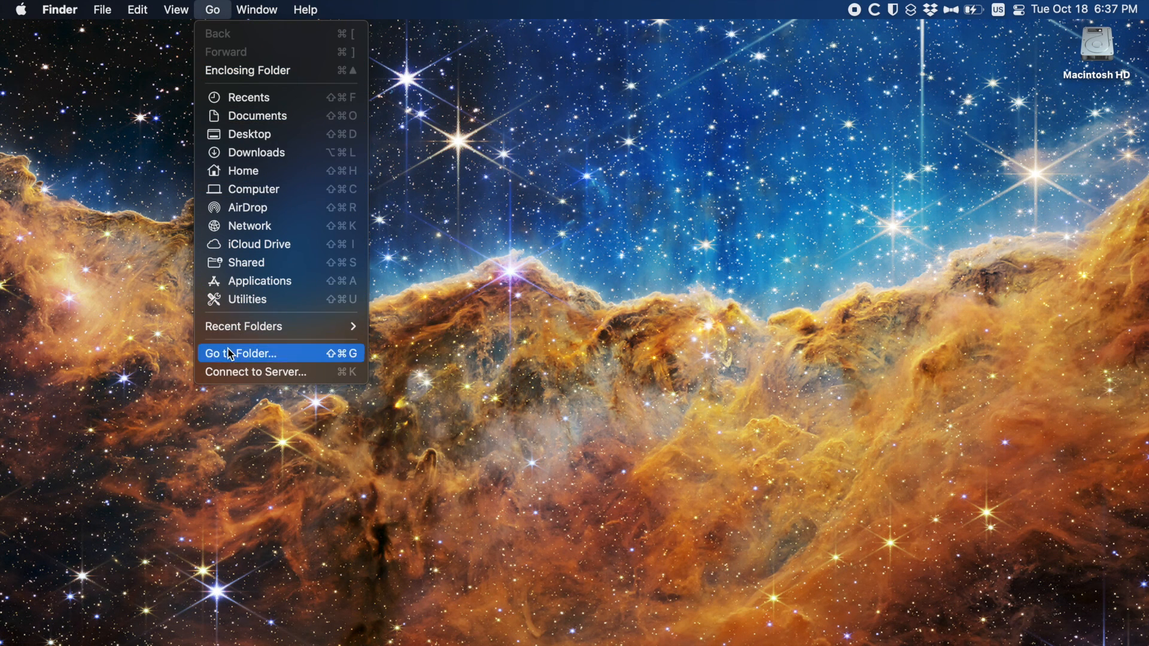
pyautogui.click(241, 353)
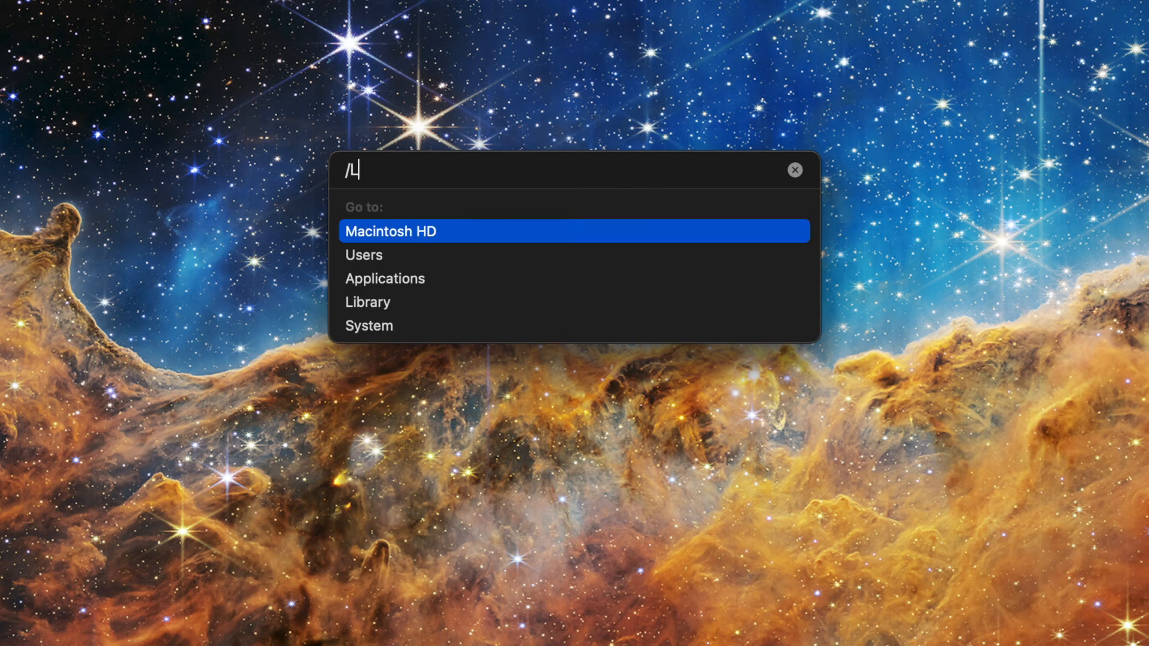
# - Enter the path /Library/User Template/ to show its language folders
pyautogui.write('ibrary/U')
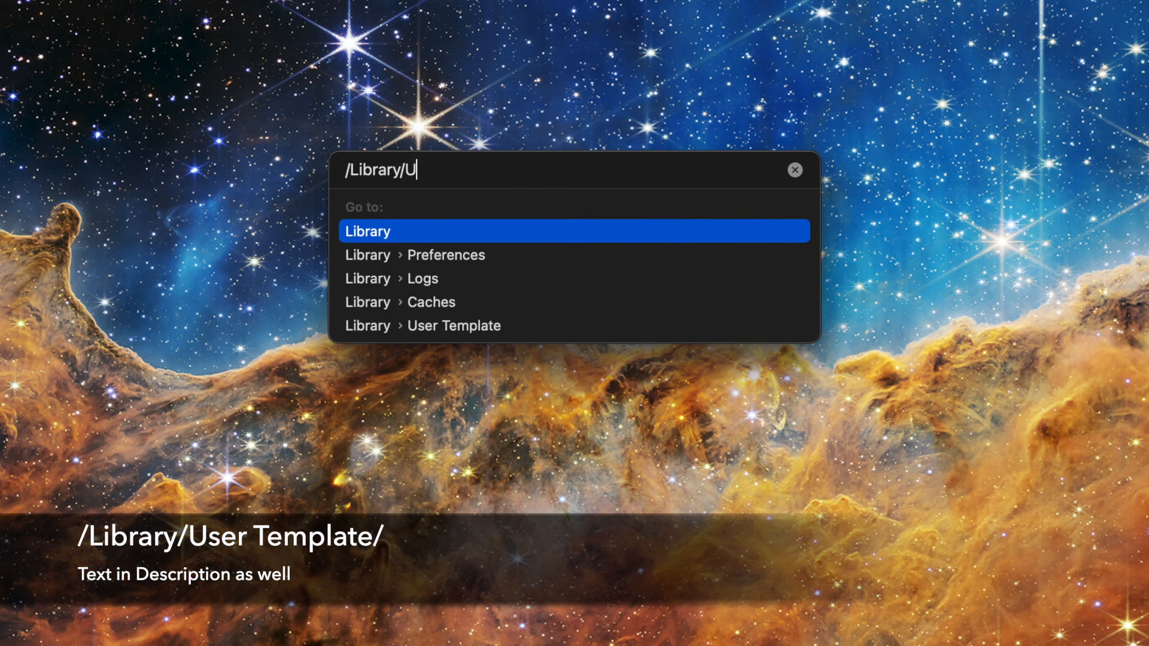
pyautogui.write('ser')
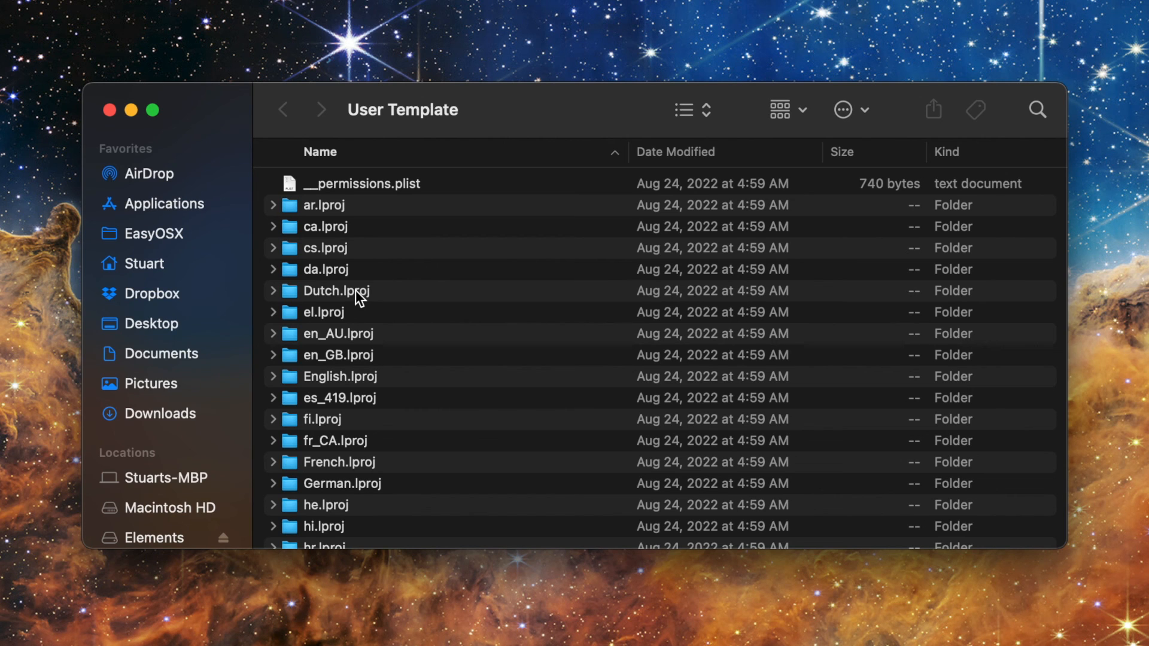
pyautogui.moveTo(367, 206)
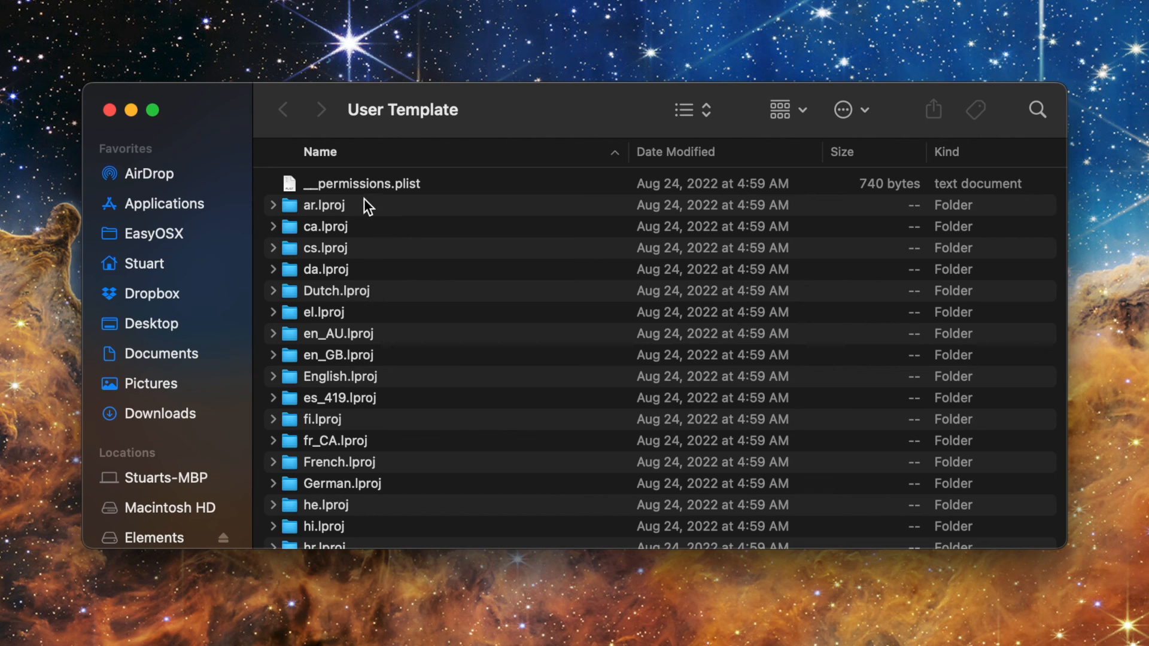
pyautogui.moveTo(351, 213)
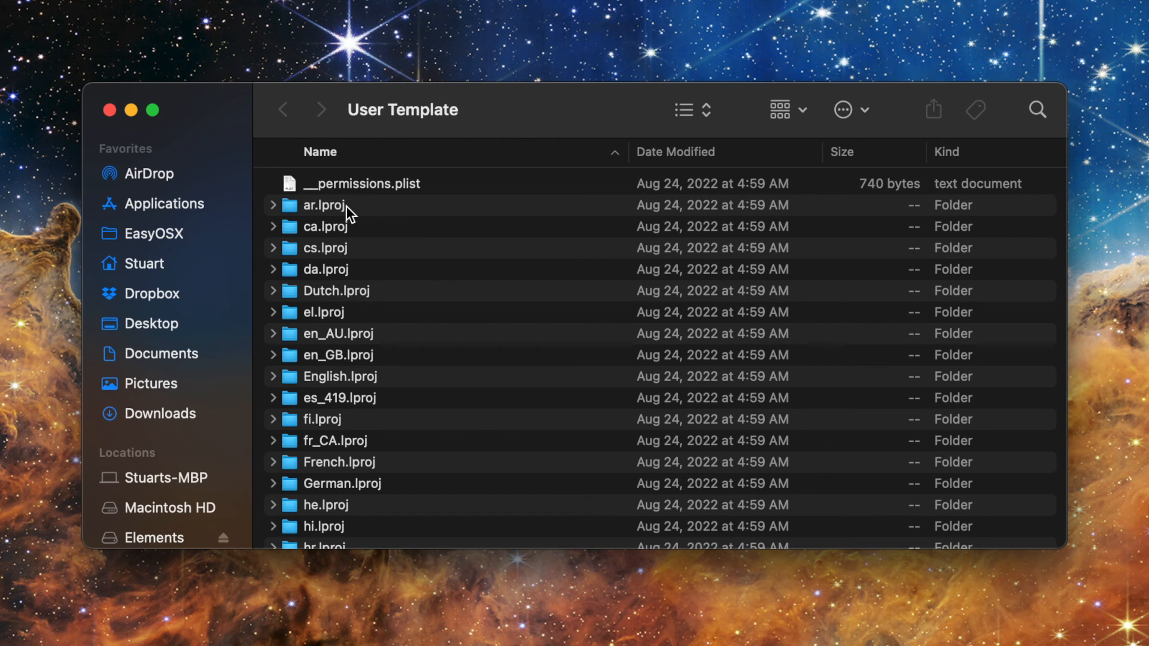
pyautogui.moveTo(387, 299)
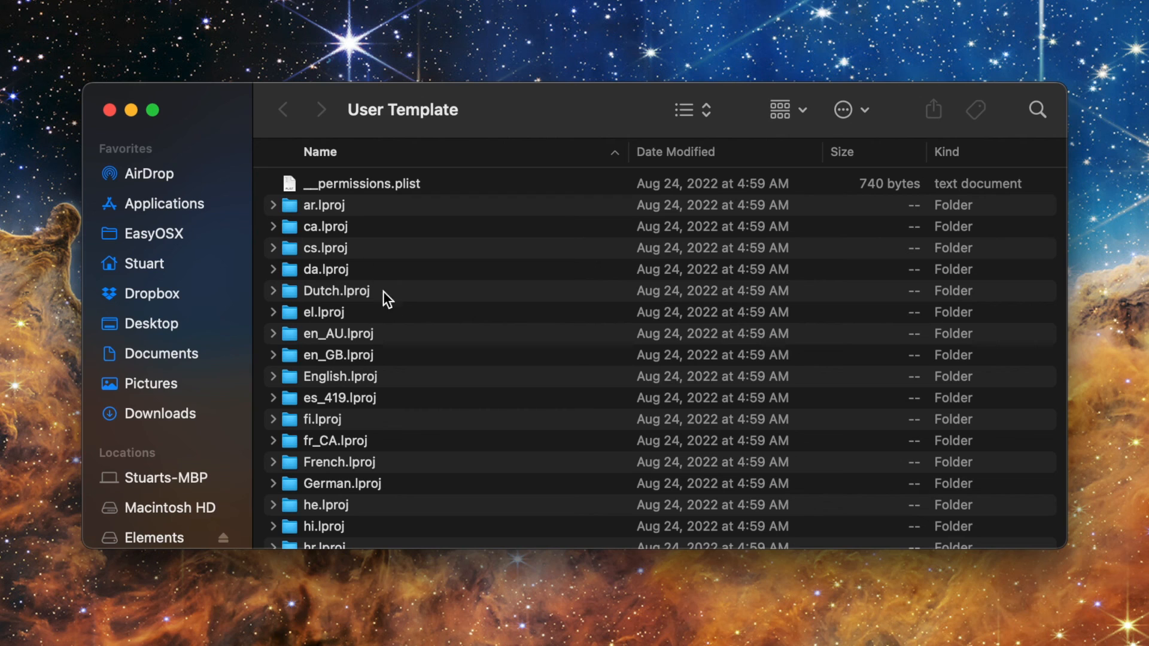
pyautogui.moveTo(361, 362)
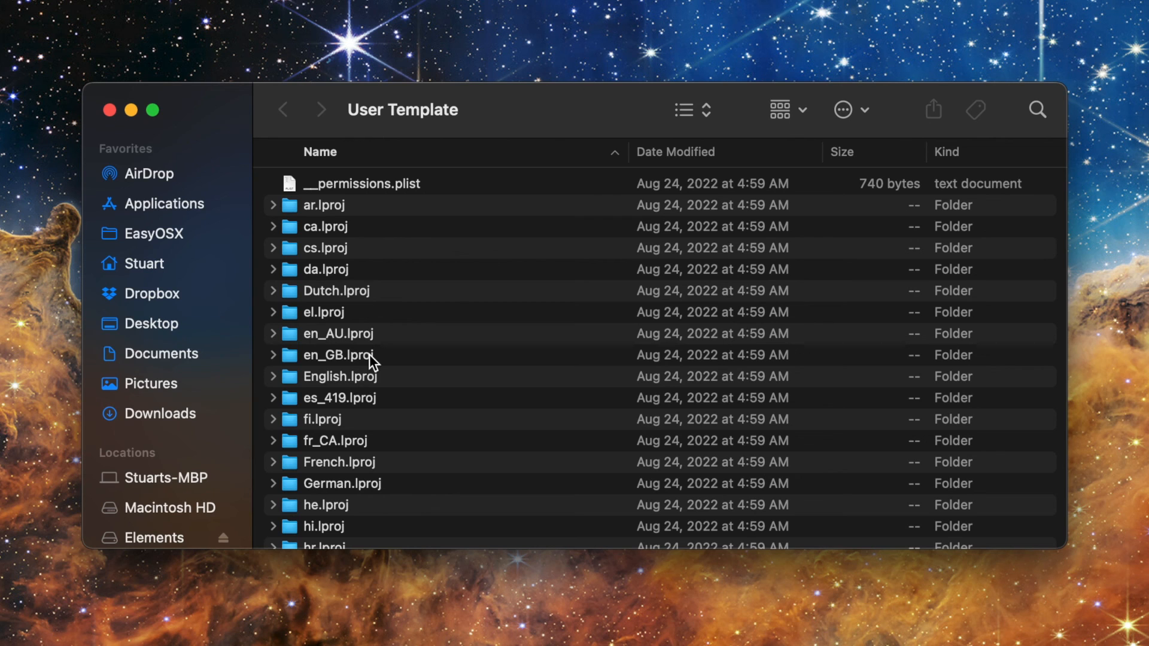
pyautogui.moveTo(359, 387)
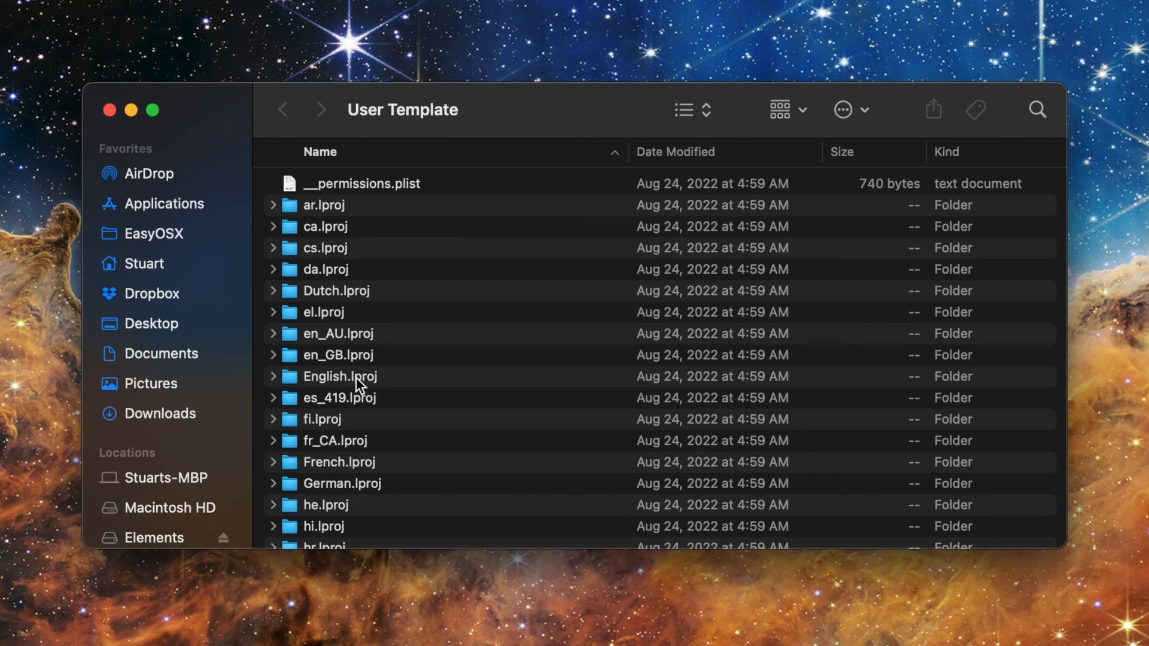
# - Move into the English.lproj folder, which holds only Library
pyautogui.doubleClick(340, 376)
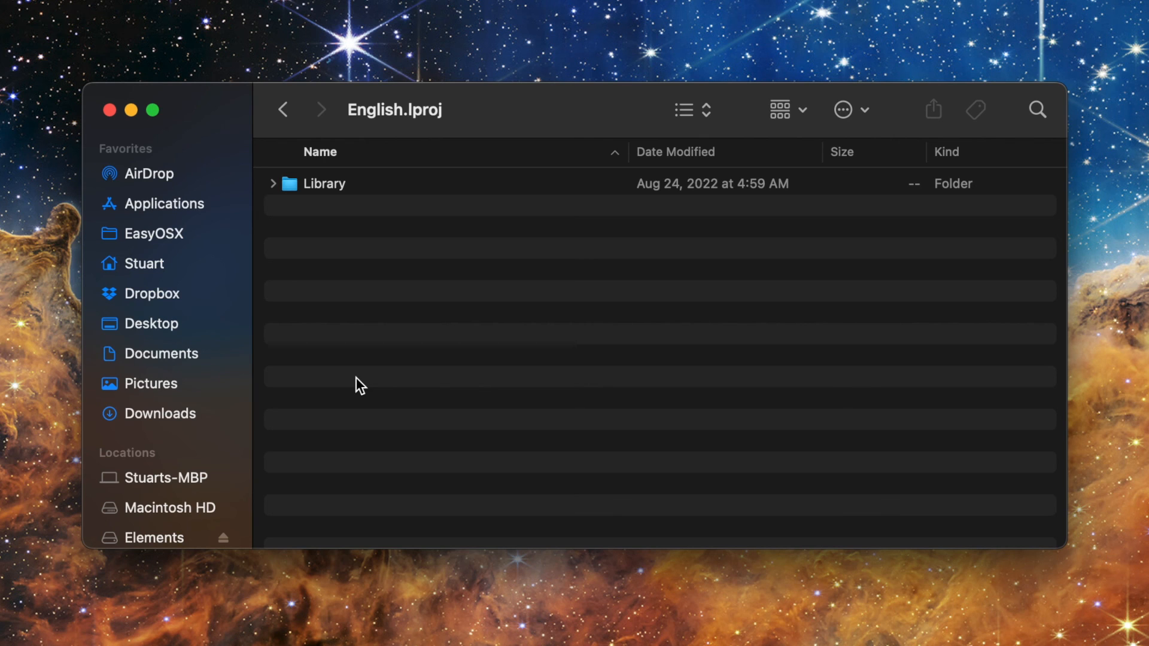
pyautogui.moveTo(293, 218)
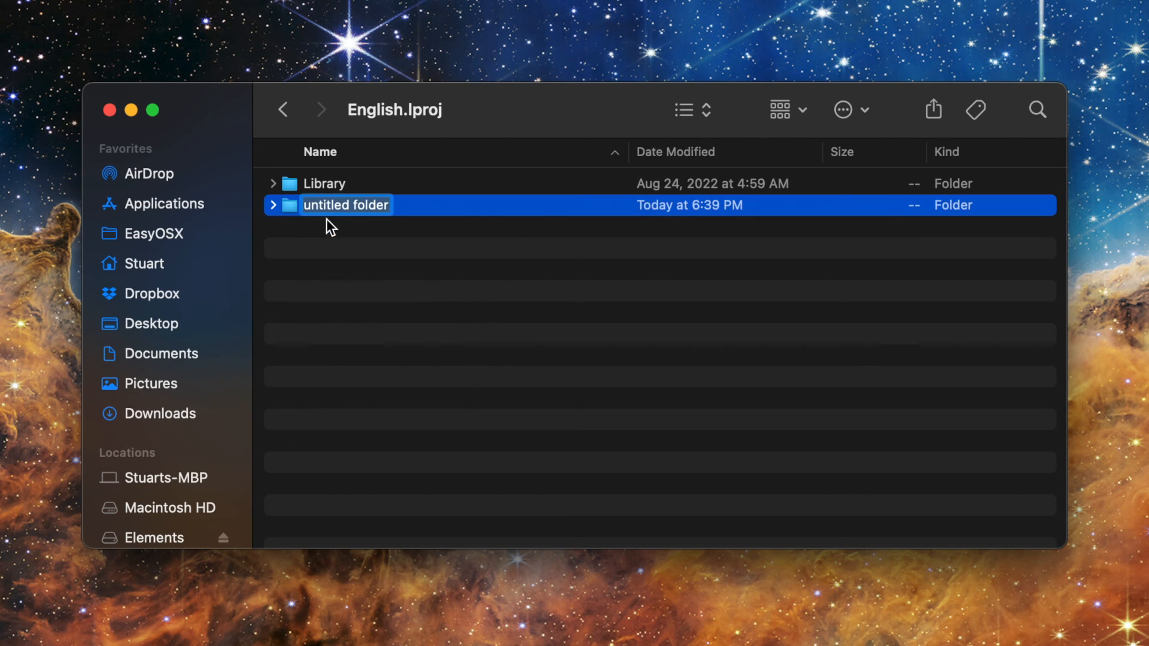
# - Name a new folder 'Desktop' and put a Firefox alias inside it
pyautogui.write('D')
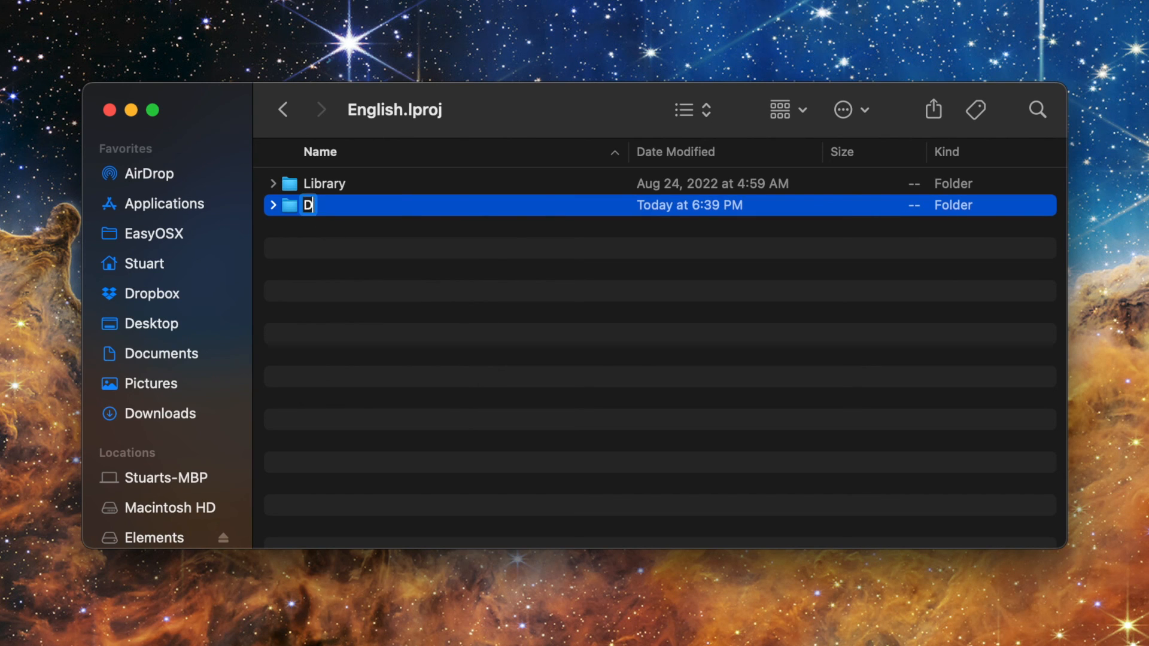
pyautogui.write('Desktop')
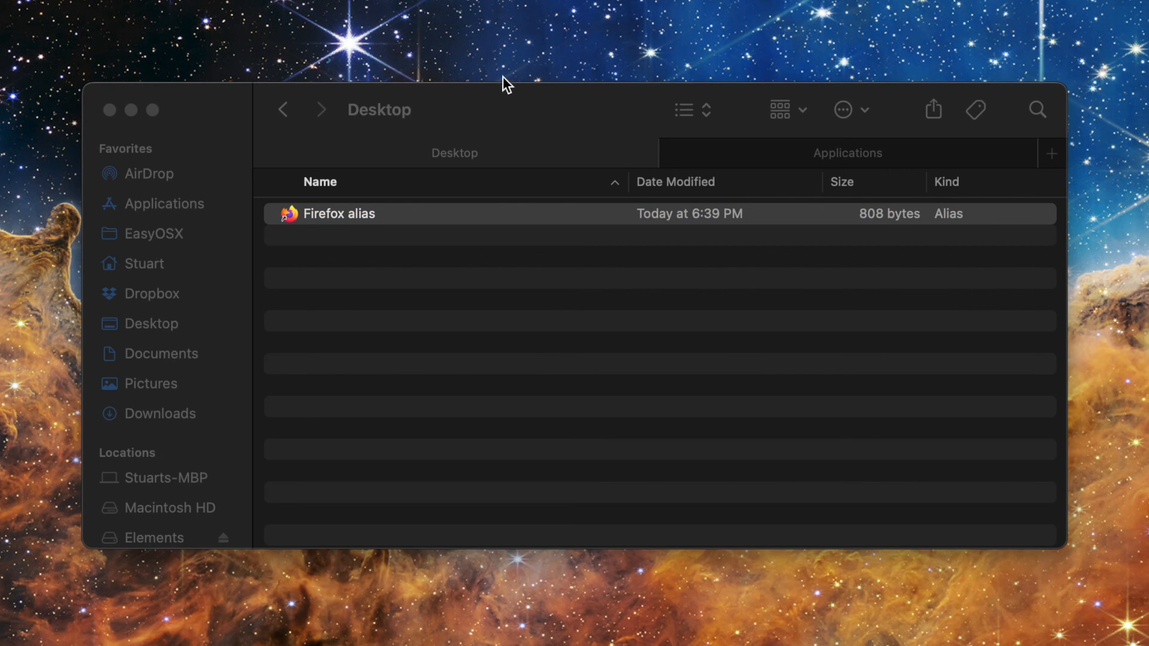
# - Go back to English.lproj, now listing Desktop beside Library
pyautogui.click(339, 215)
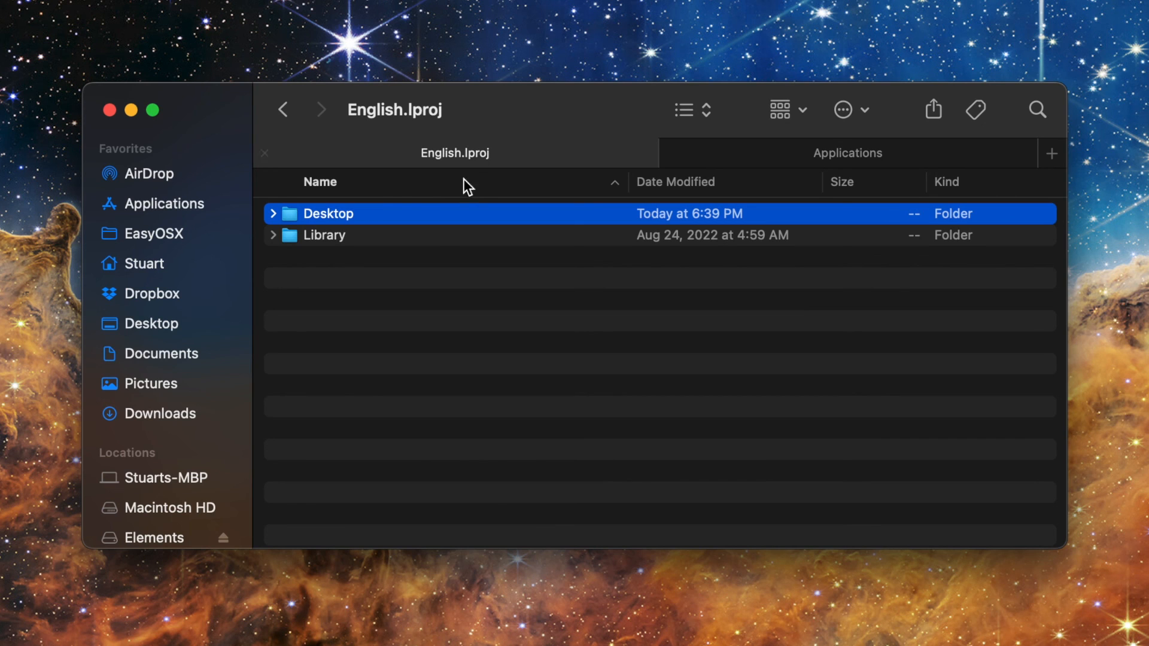
pyautogui.moveTo(417, 222)
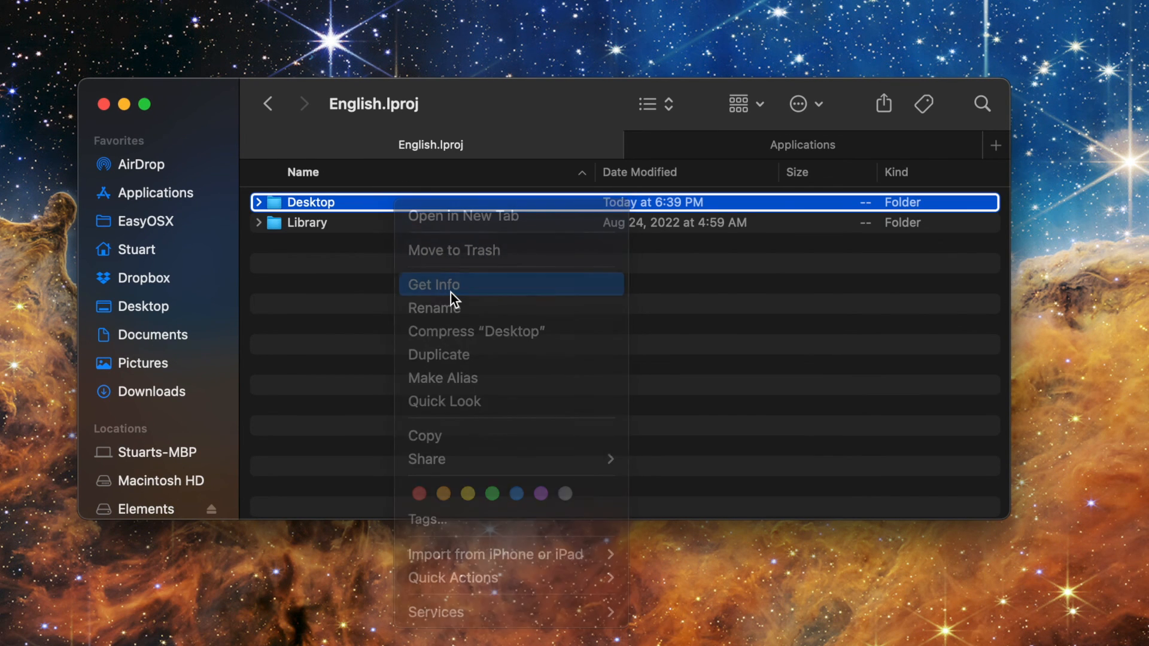
# - Open the Desktop folder's Info and expand Sharing & Permissions
pyautogui.click(434, 284)
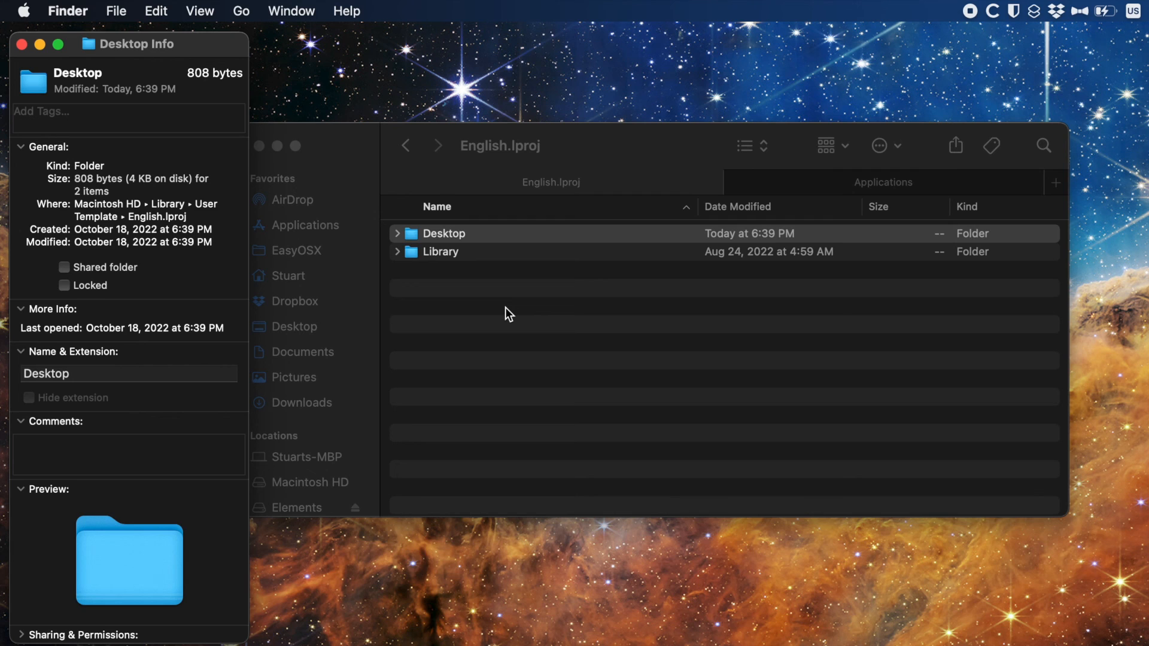
pyautogui.moveTo(55, 544)
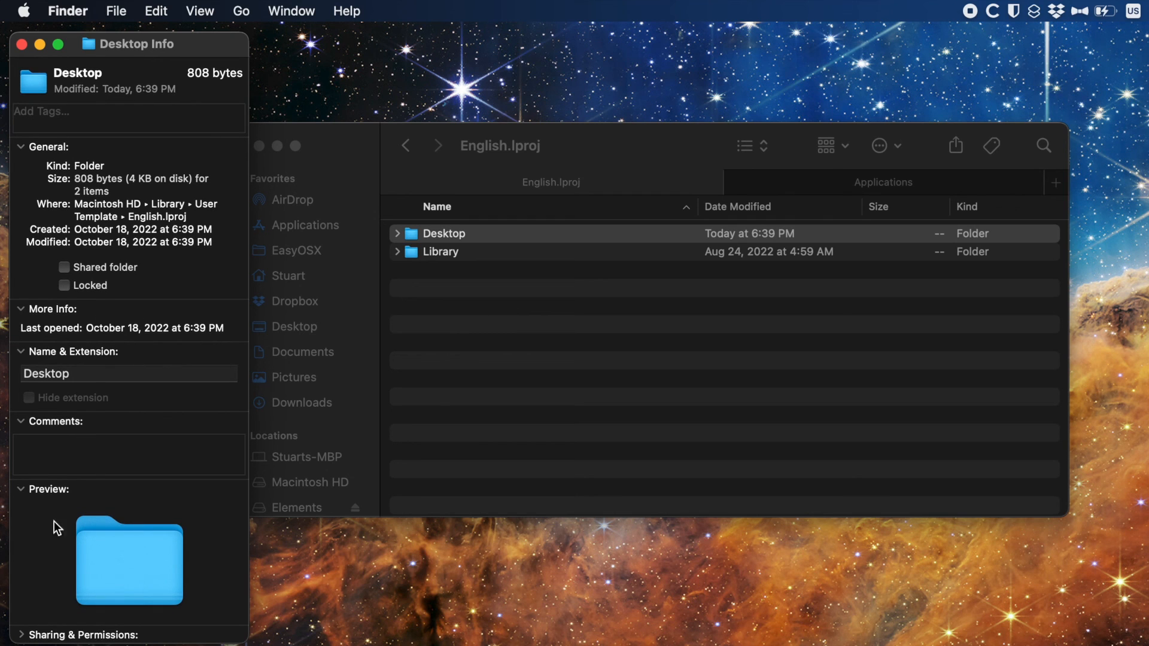
pyautogui.moveTo(23, 641)
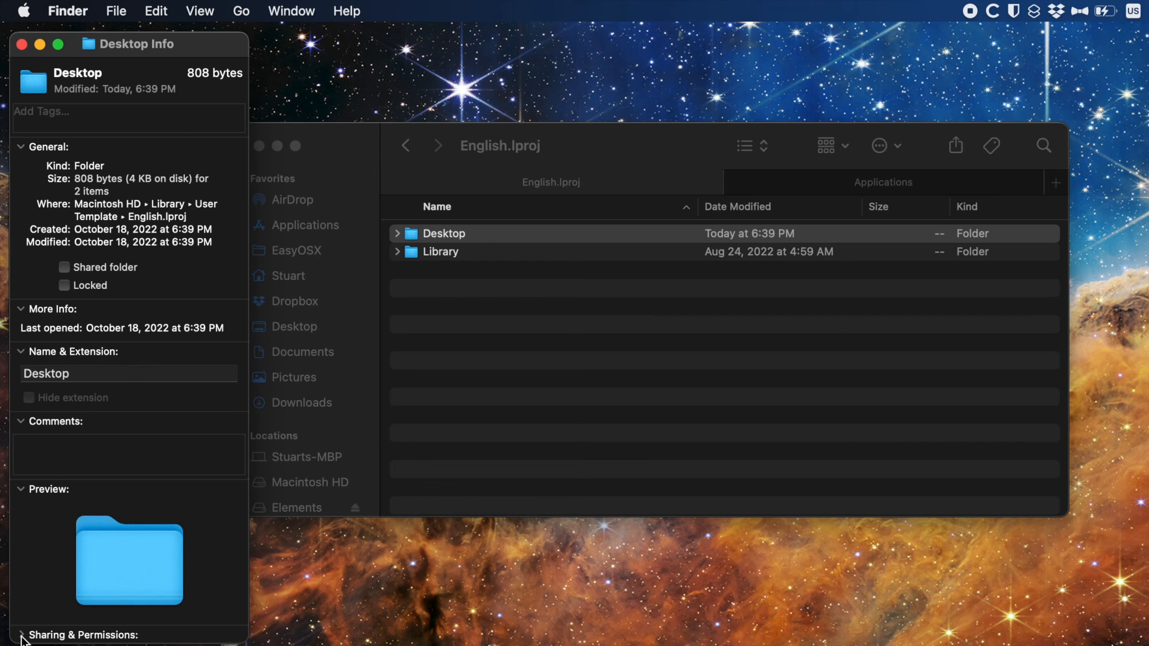
pyautogui.click(22, 634)
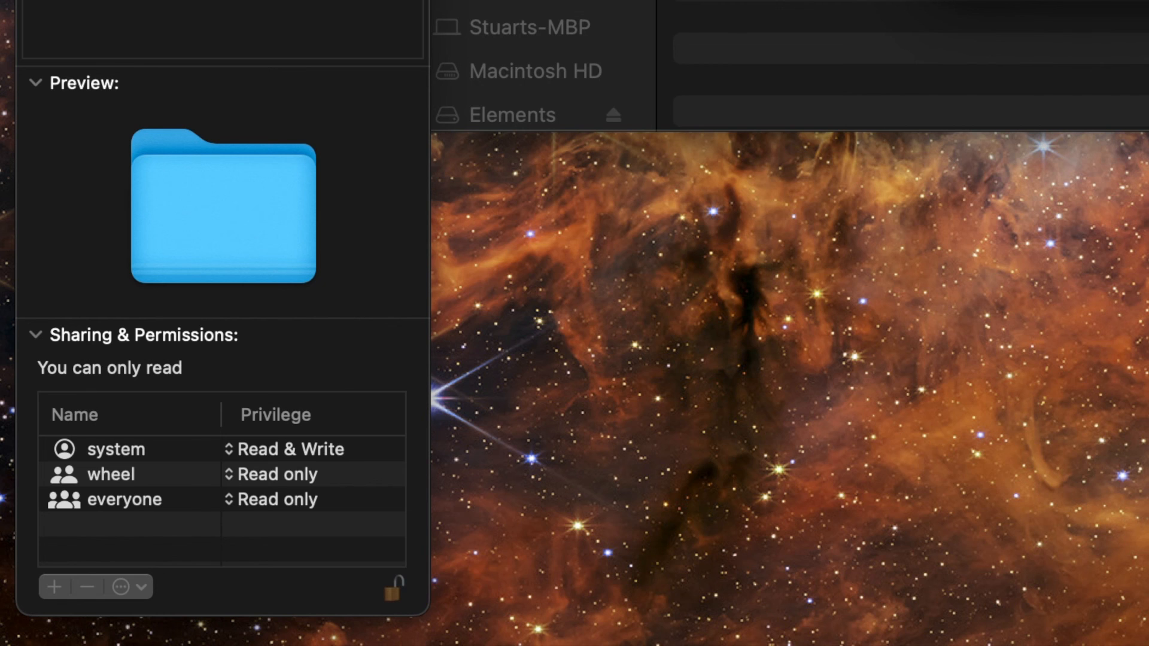
# - Add the Stuart account to the Desktop folder's permissions with Read & Write access
pyautogui.click(53, 587)
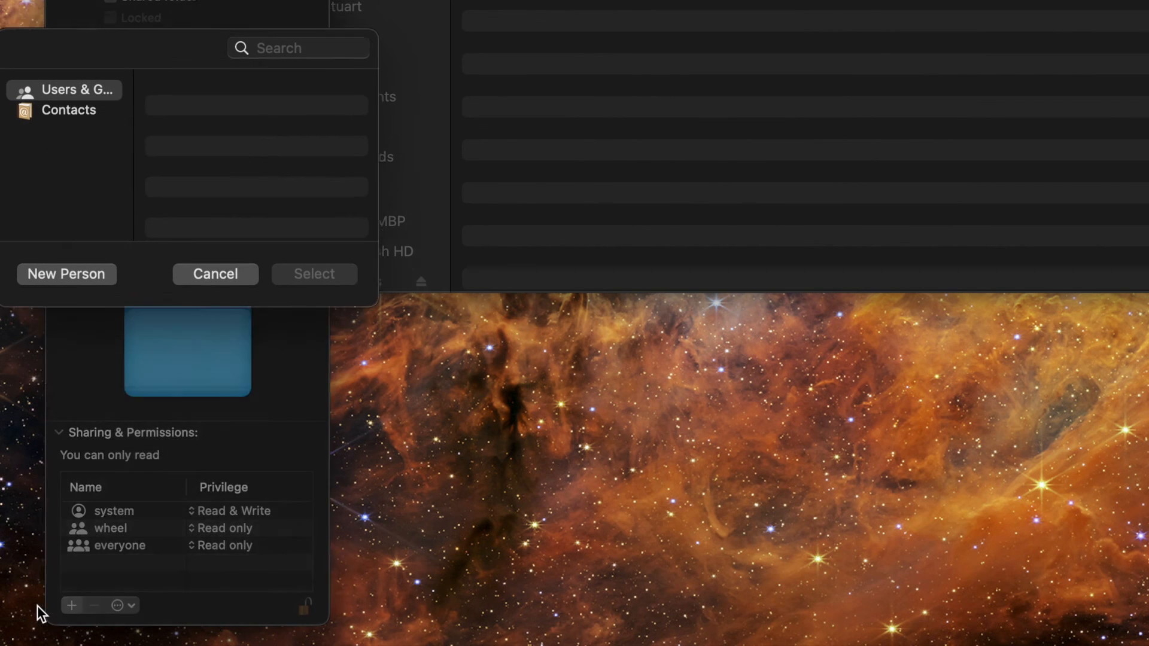
pyautogui.click(64, 89)
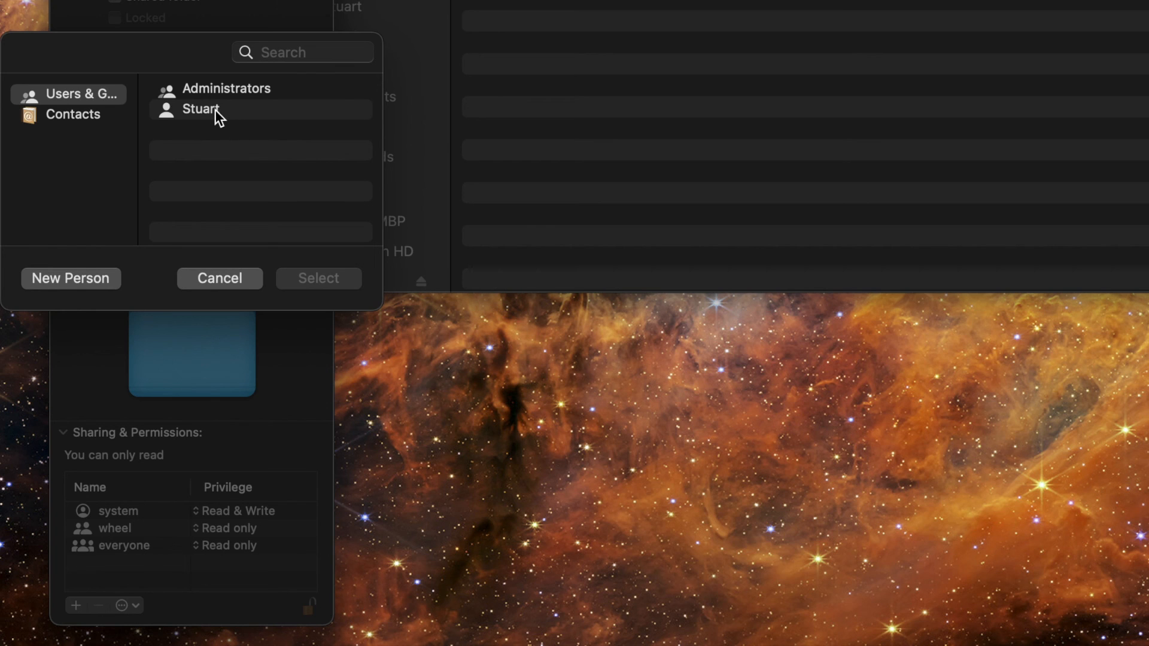
pyautogui.click(201, 110)
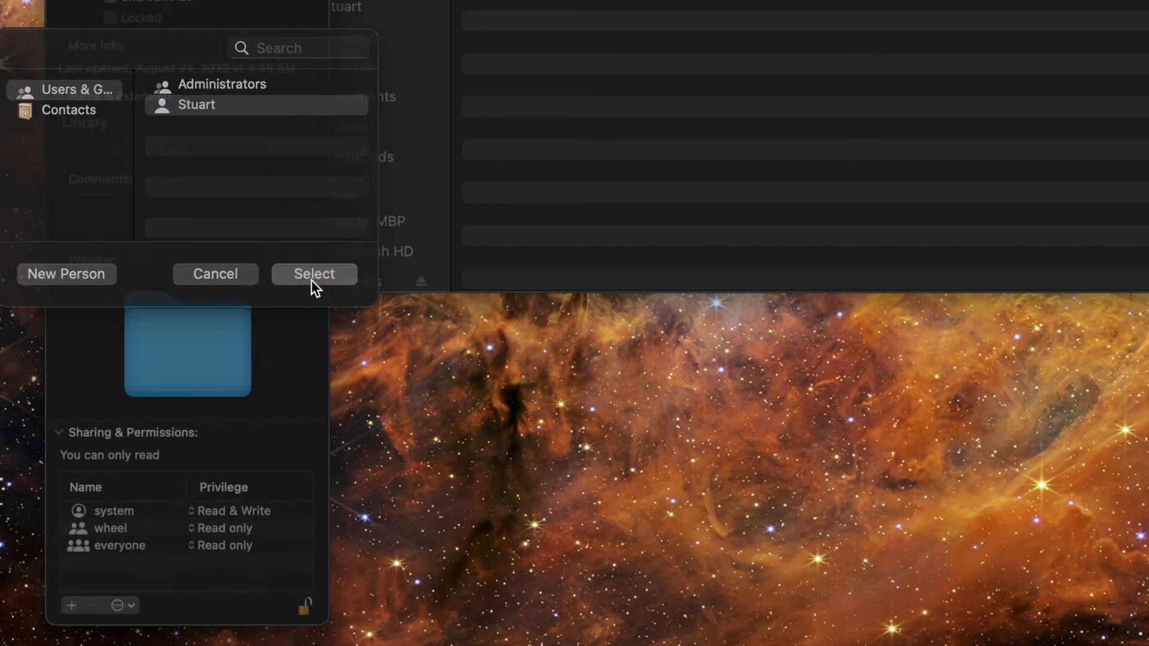
pyautogui.click(314, 274)
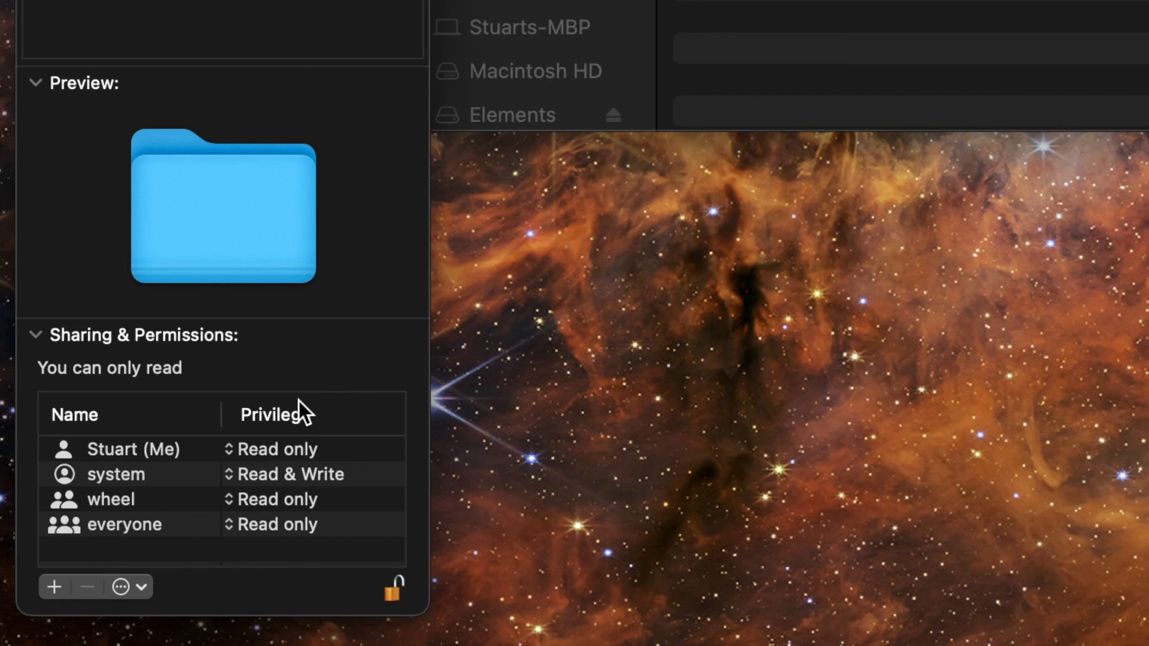
pyautogui.moveTo(240, 463)
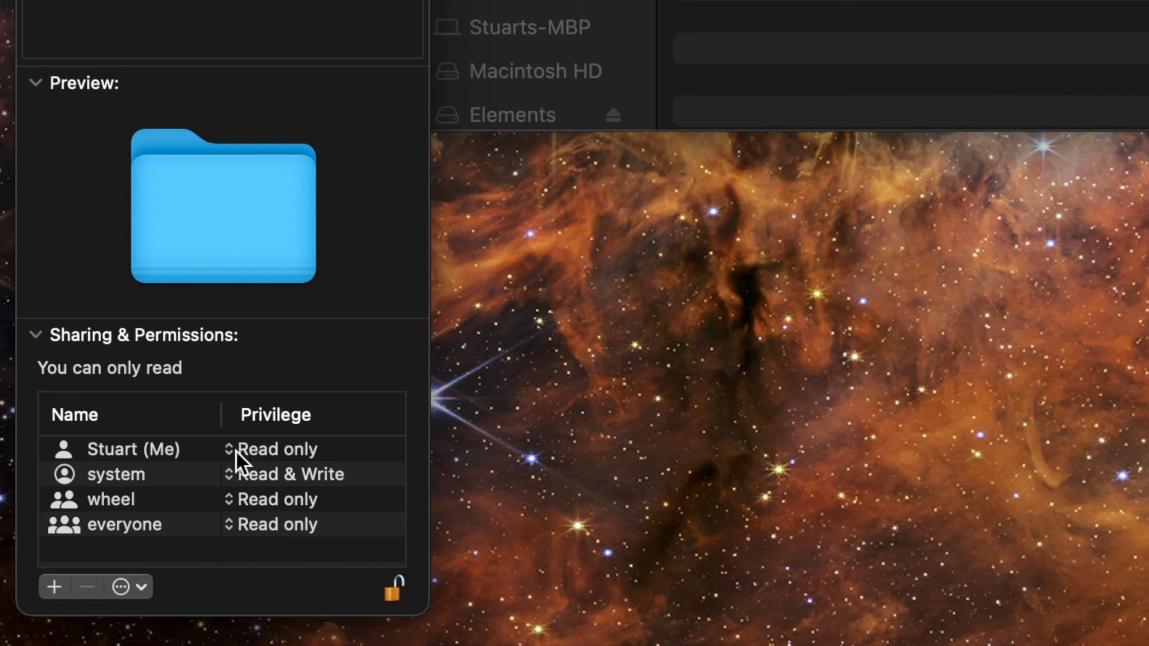
pyautogui.click(273, 449)
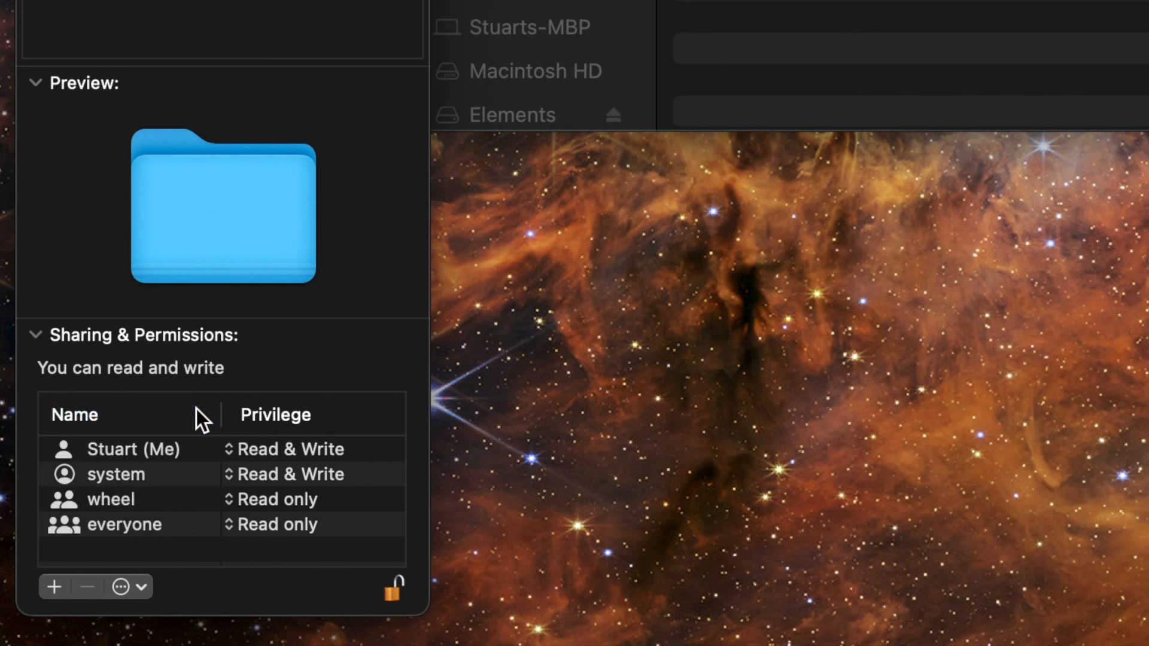
pyautogui.moveTo(328, 370)
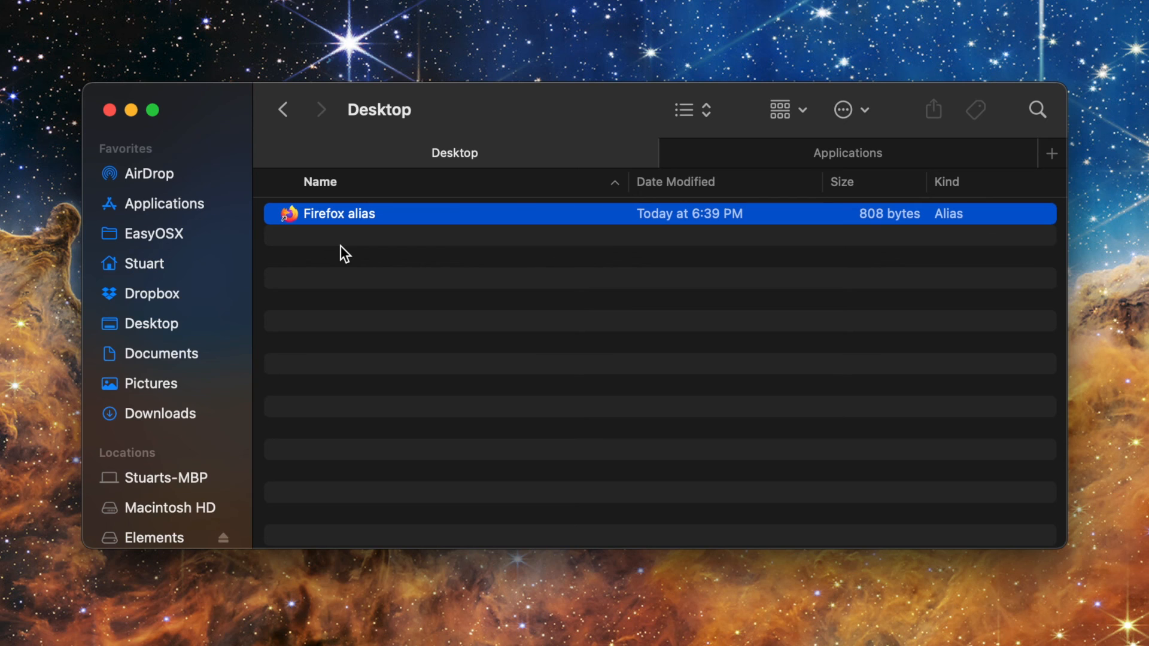
pyautogui.moveTo(503, 84)
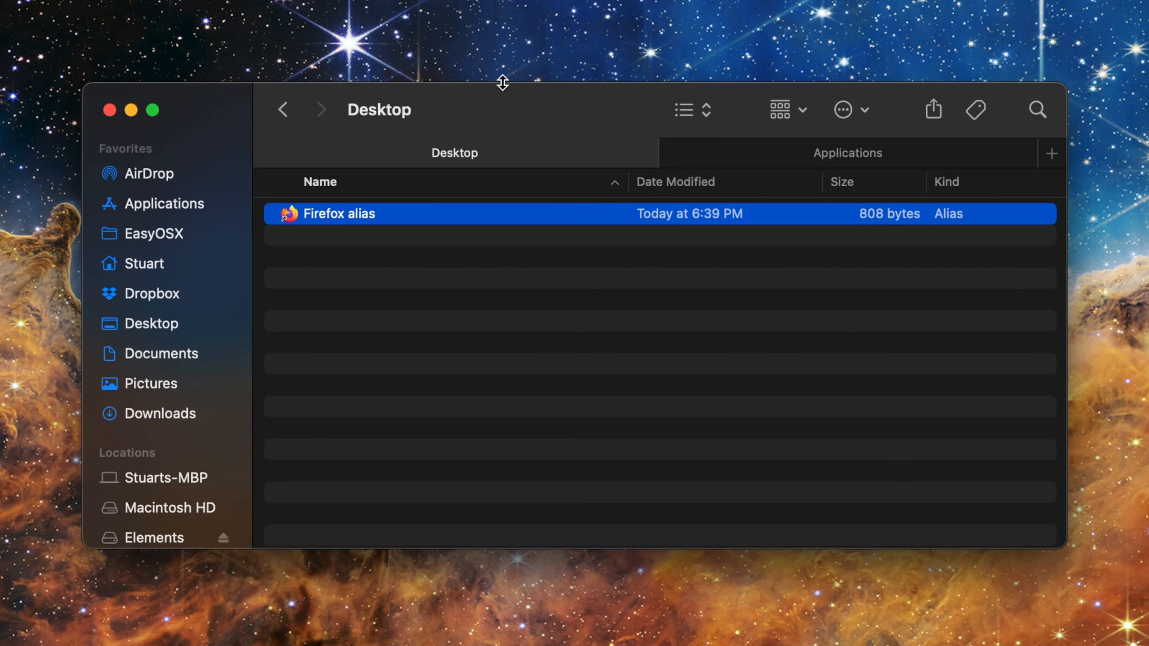
pyautogui.moveTo(482, 141)
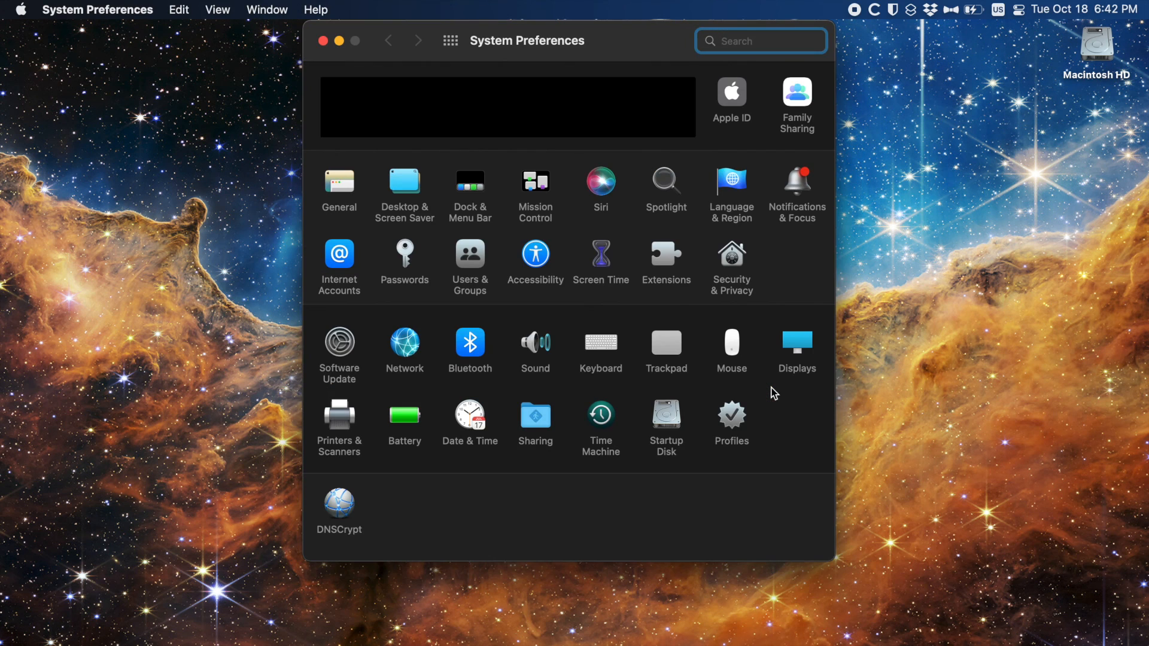
pyautogui.moveTo(467, 257)
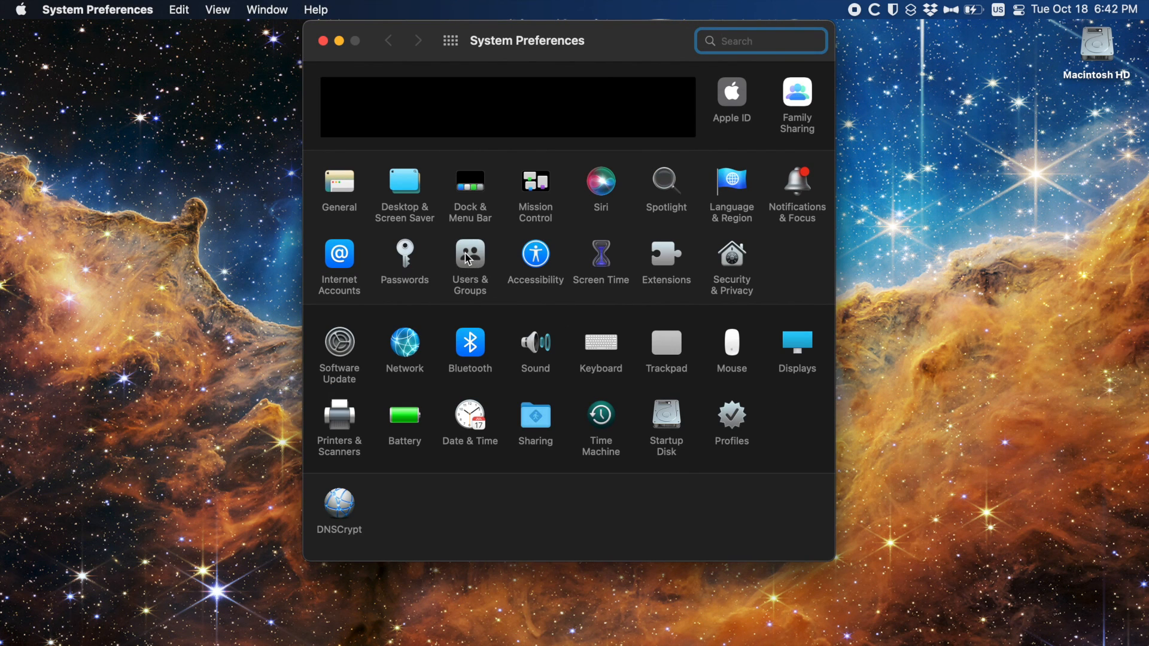
# - Unlock Users & Groups with the admin password and go to Login Options
pyautogui.click(470, 254)
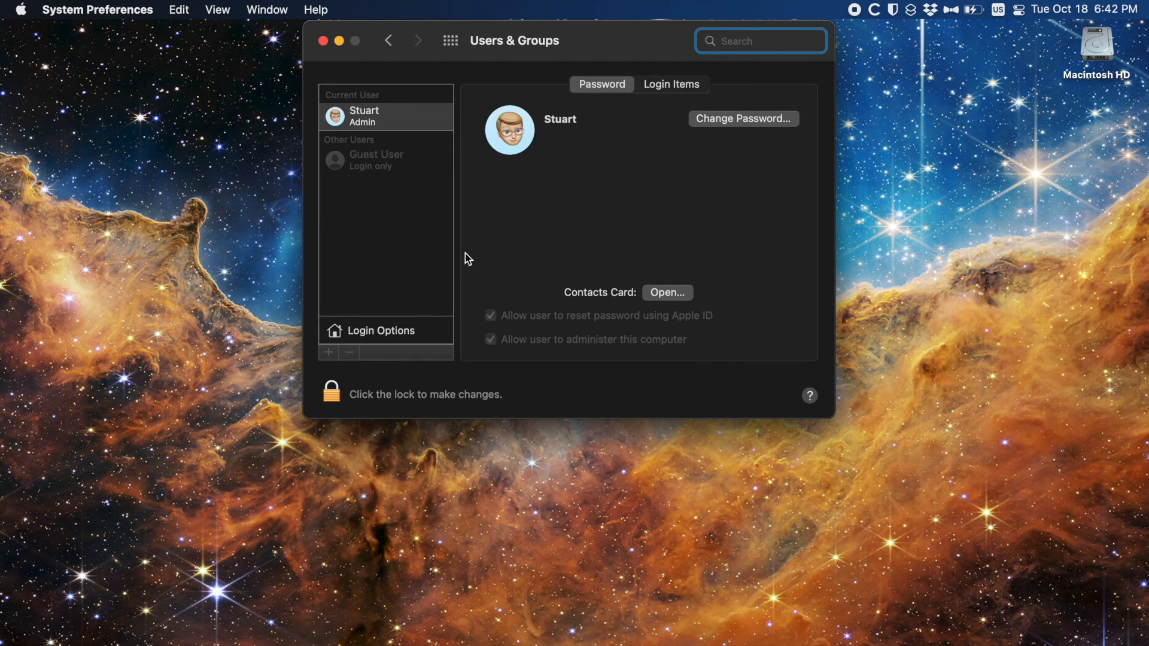
pyautogui.click(332, 392)
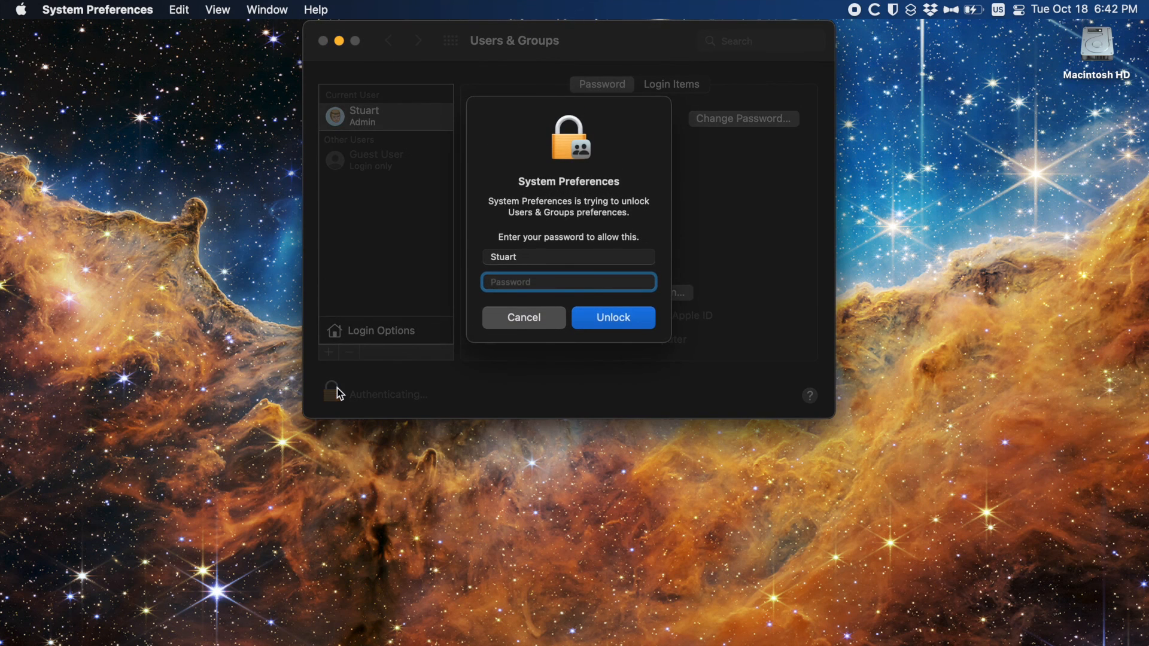
pyautogui.click(613, 317)
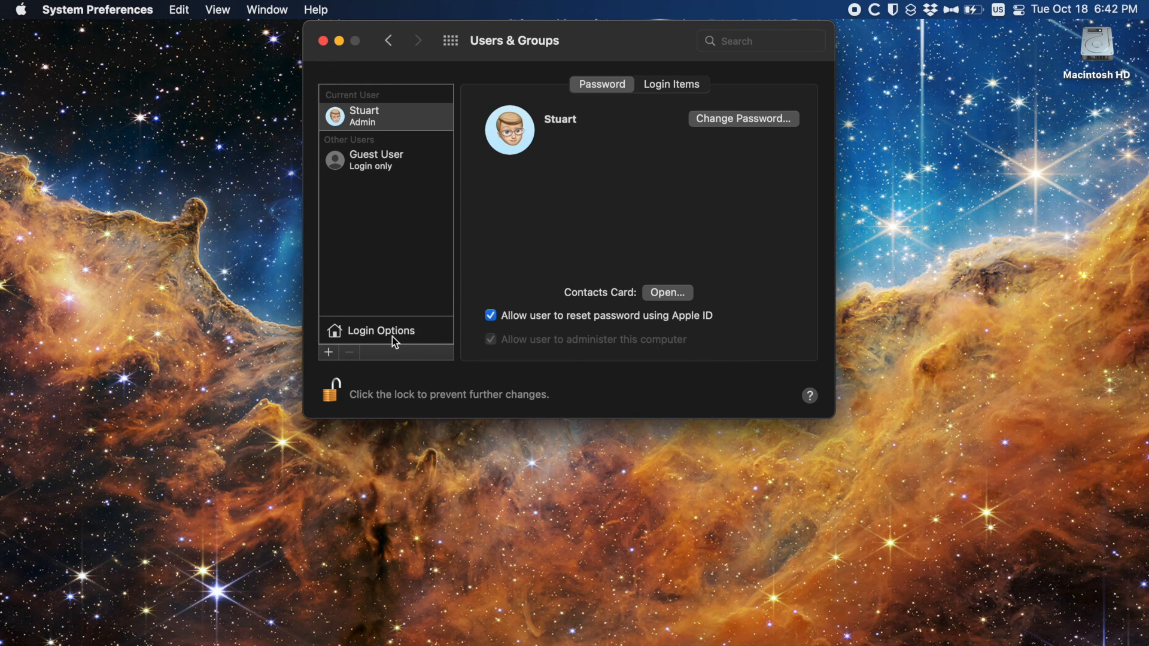
pyautogui.click(328, 352)
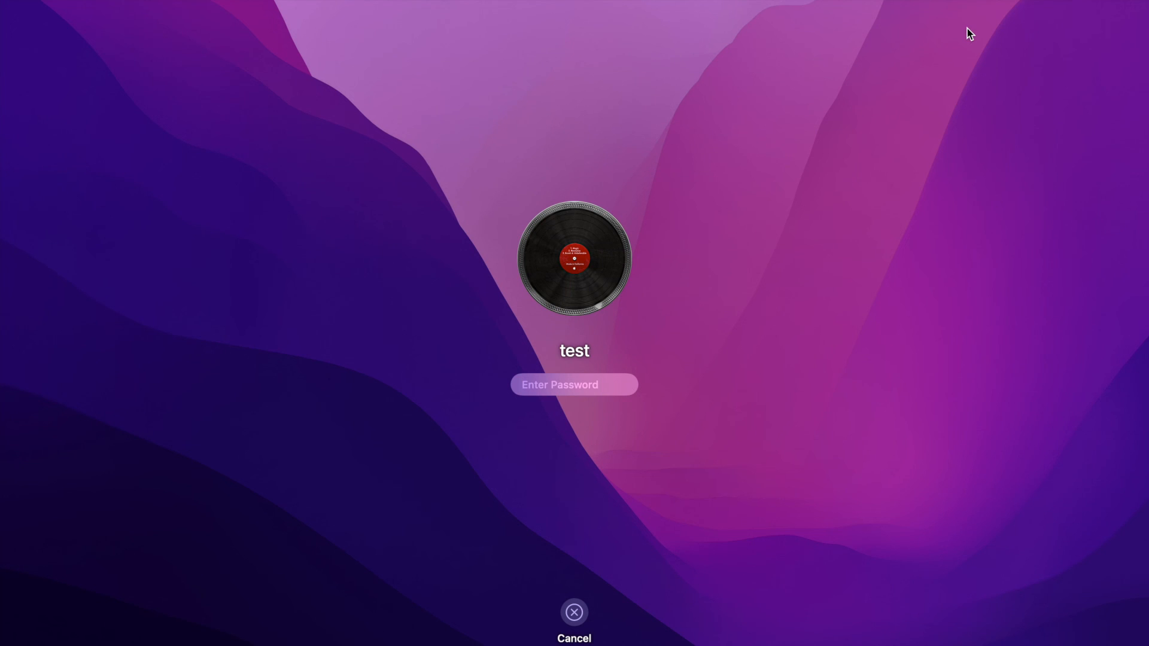
# - Log in to the test account to see the Firefox alias on its desktop
pyautogui.write('••••')
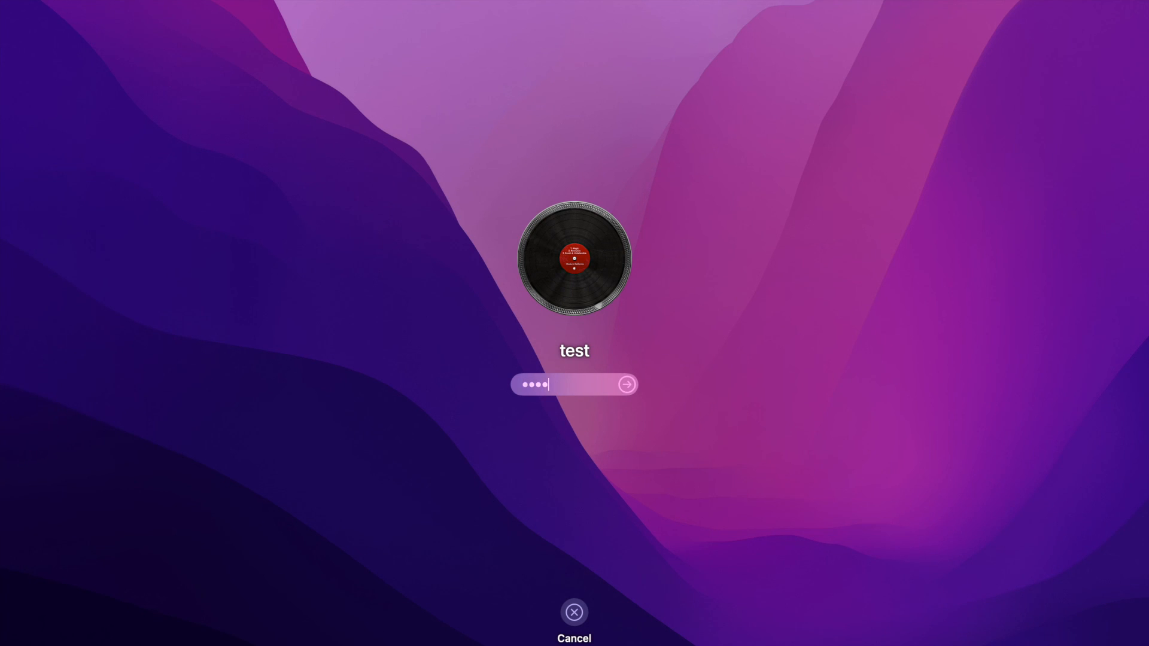
pyautogui.click(625, 386)
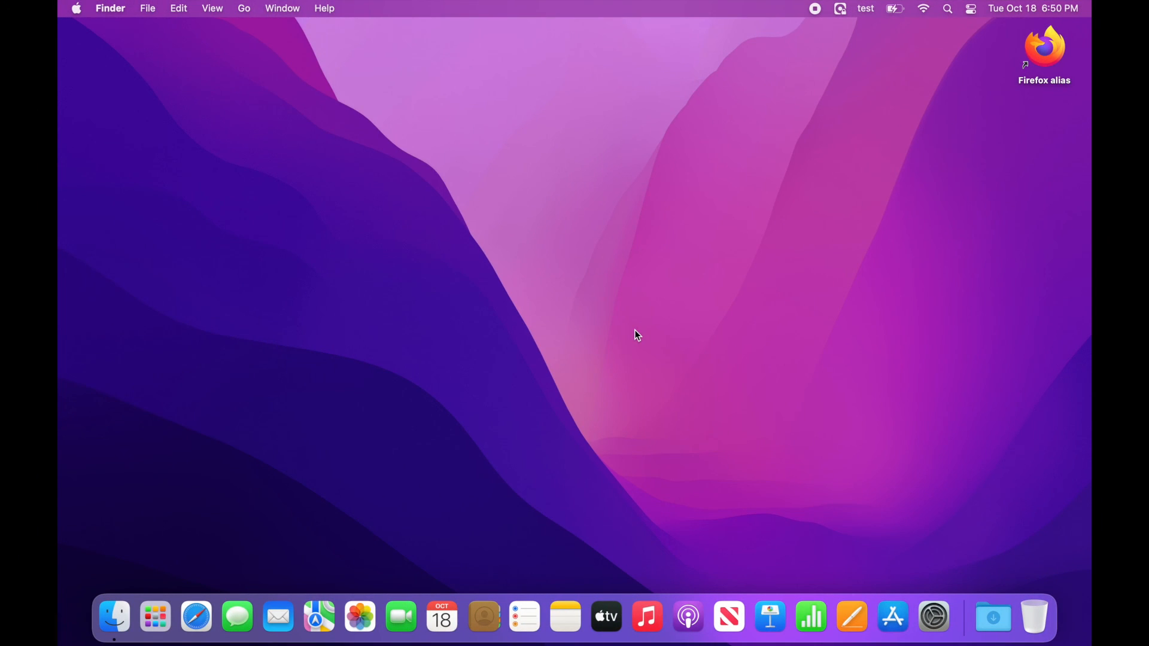
pyautogui.moveTo(1061, 51)
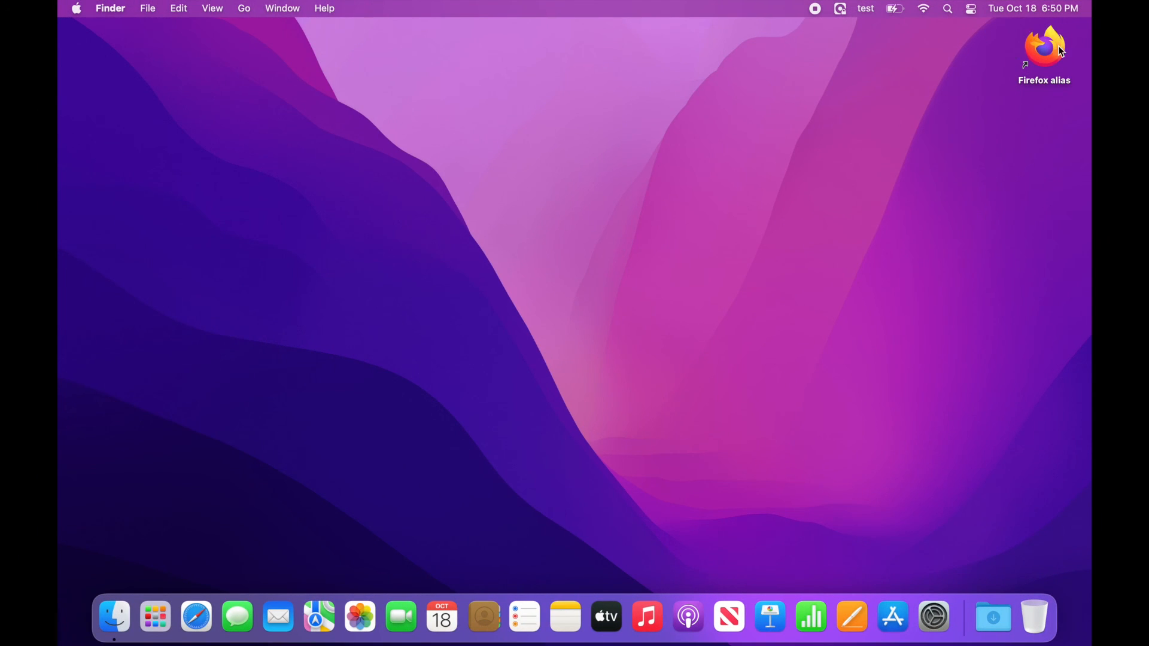